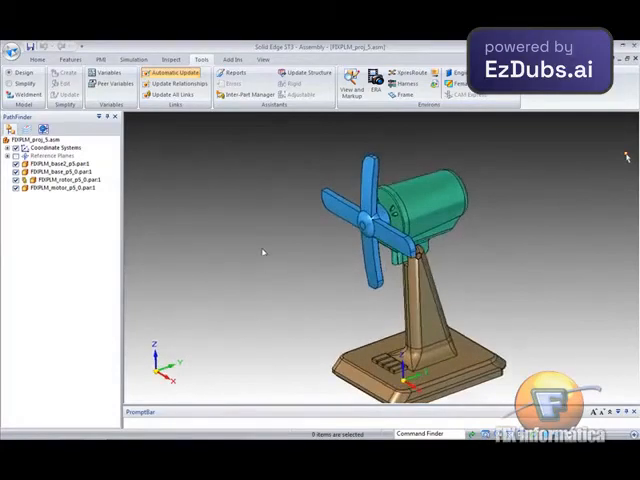
{"action": "mouse_move", "coordinate": [230, 182]}
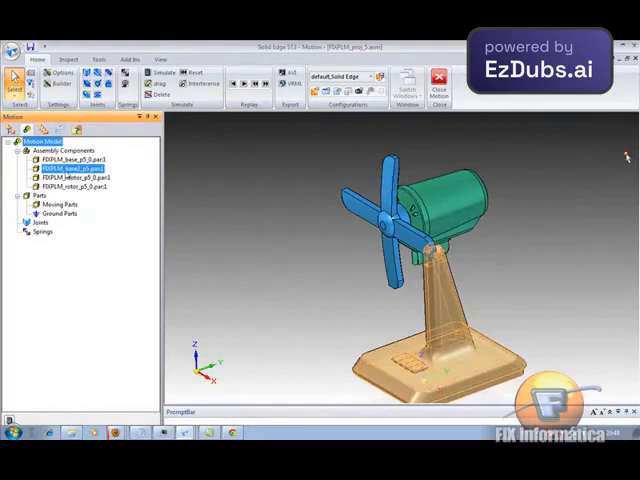
{"action": "left_click", "coordinate": [56, 212]}
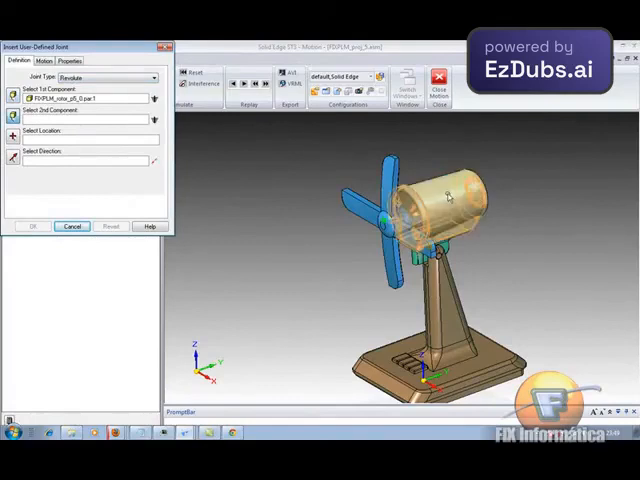
- Create a revolute joint between the two selected fan components
{"action": "left_click", "coordinate": [444, 196]}
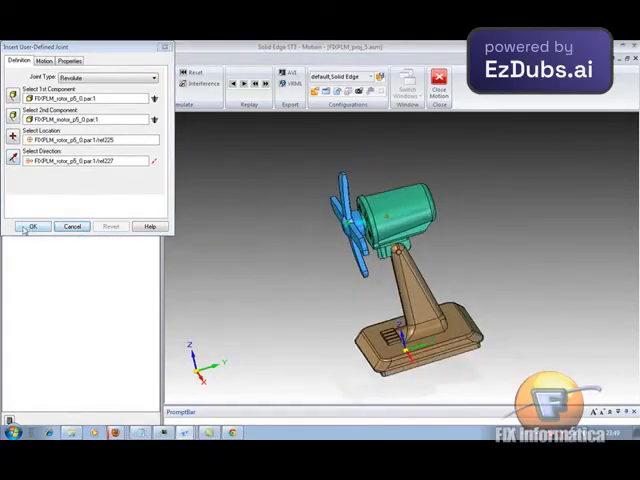
{"action": "left_click", "coordinate": [32, 224]}
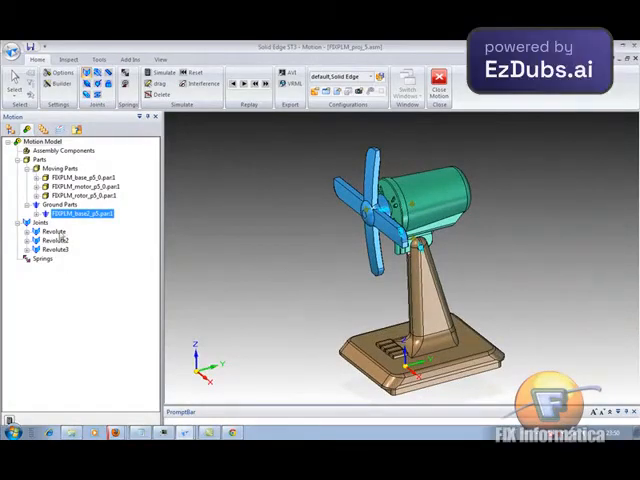
- Drive the blade revolute joint by velocity with a constant function
{"action": "right_click", "coordinate": [48, 232]}
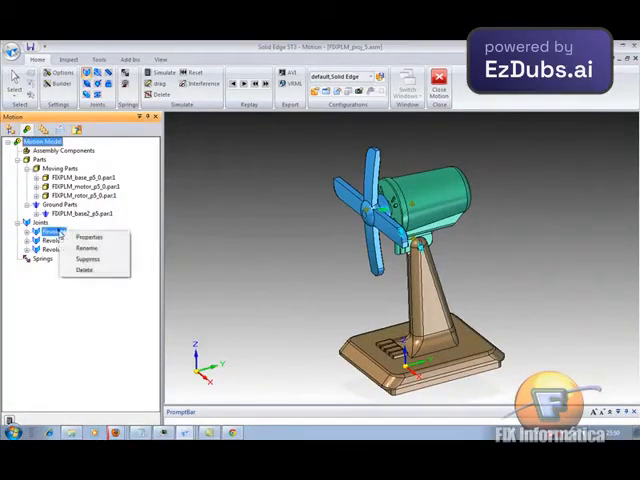
{"action": "left_click", "coordinate": [88, 236]}
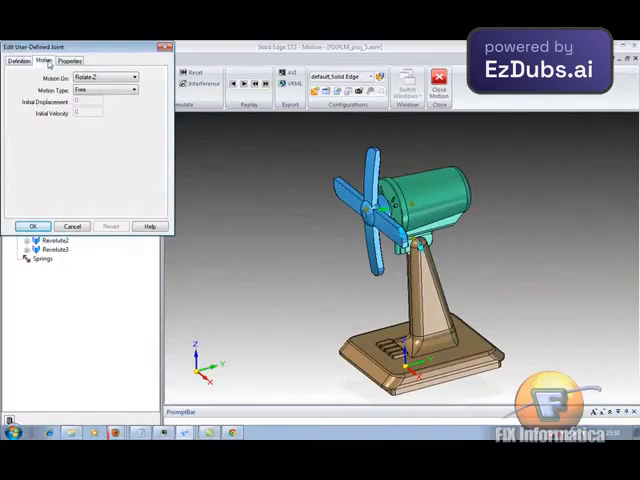
{"action": "left_click", "coordinate": [130, 90]}
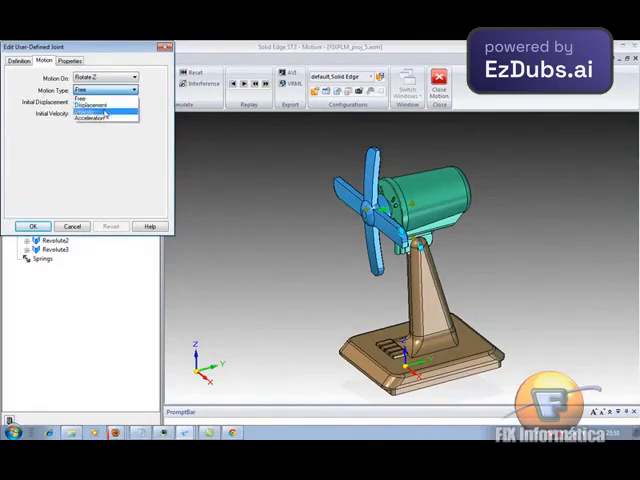
{"action": "left_click", "coordinate": [104, 88]}
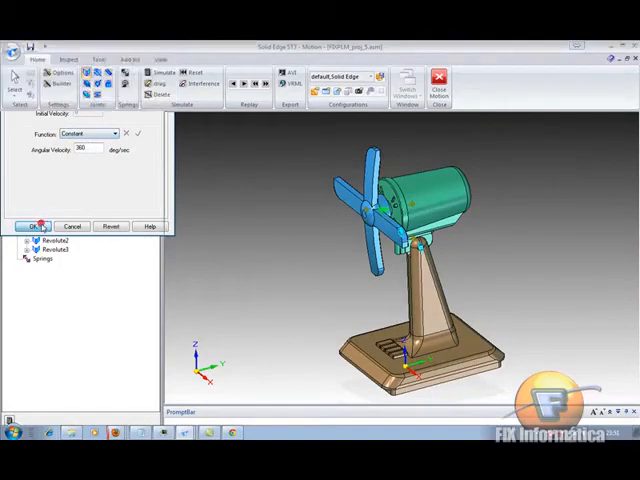
{"action": "left_click", "coordinate": [32, 224]}
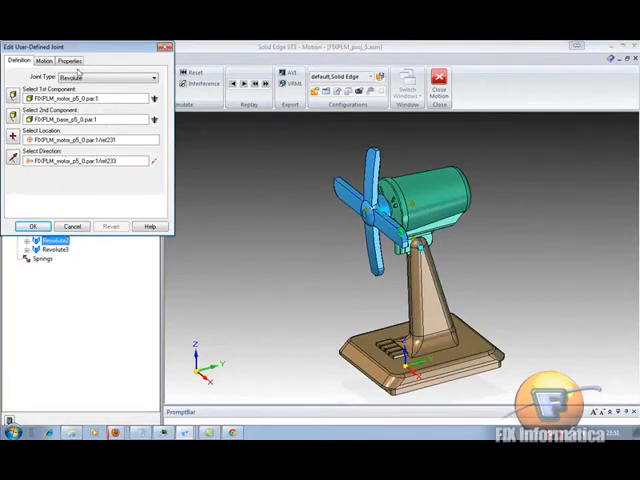
- Apply a harmonic displacement motion to the head's revolute joint so it oscillates
{"action": "left_click", "coordinate": [42, 60]}
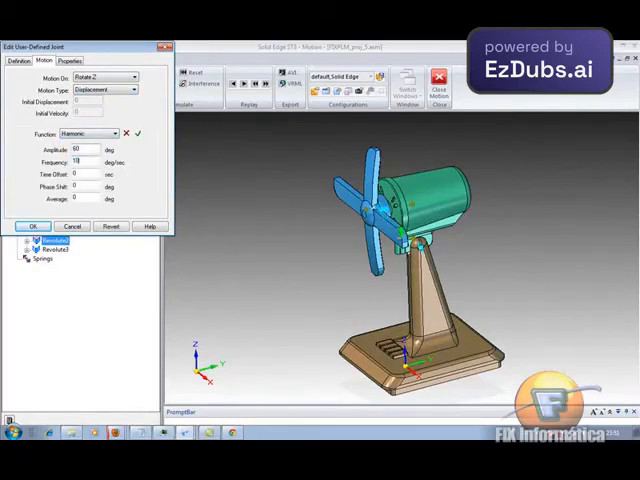
{"action": "left_click", "coordinate": [32, 224]}
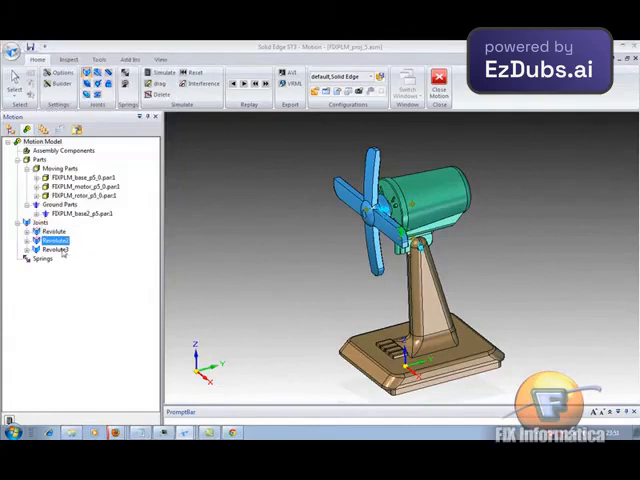
{"action": "double_click", "coordinate": [48, 240]}
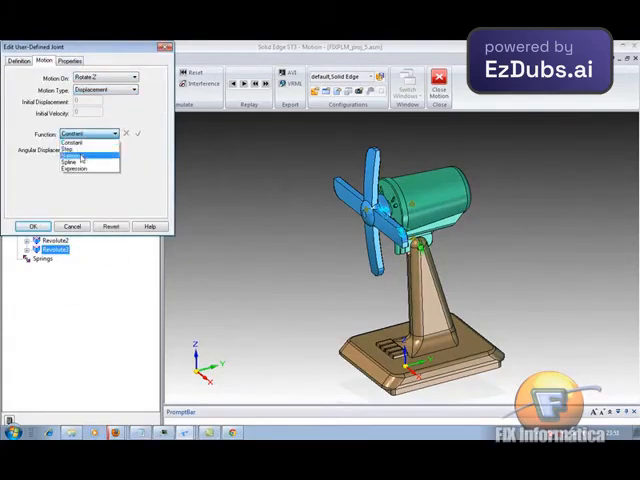
{"action": "left_click", "coordinate": [90, 150]}
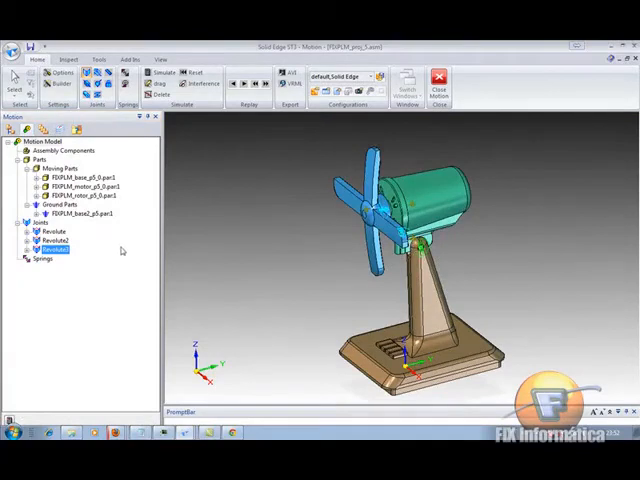
- Apply a harmonic displacement motion to the third revolute joint
{"action": "double_click", "coordinate": [48, 248]}
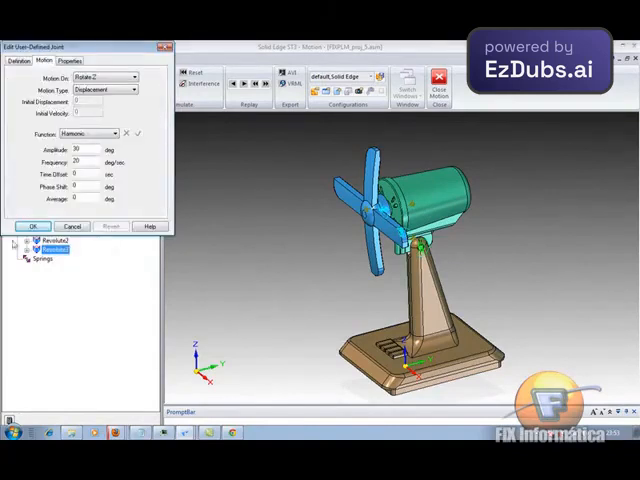
{"action": "left_click", "coordinate": [32, 224]}
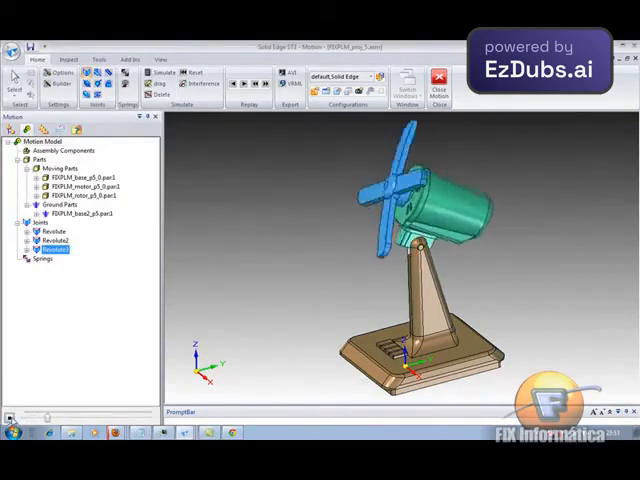